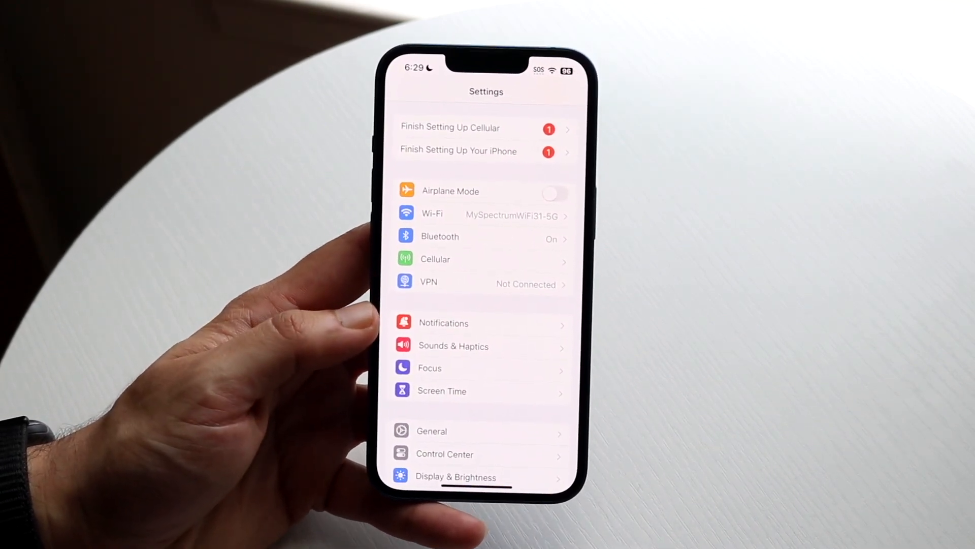
Open the Notifications settings page listing each app's notification status
left_click(443, 322)
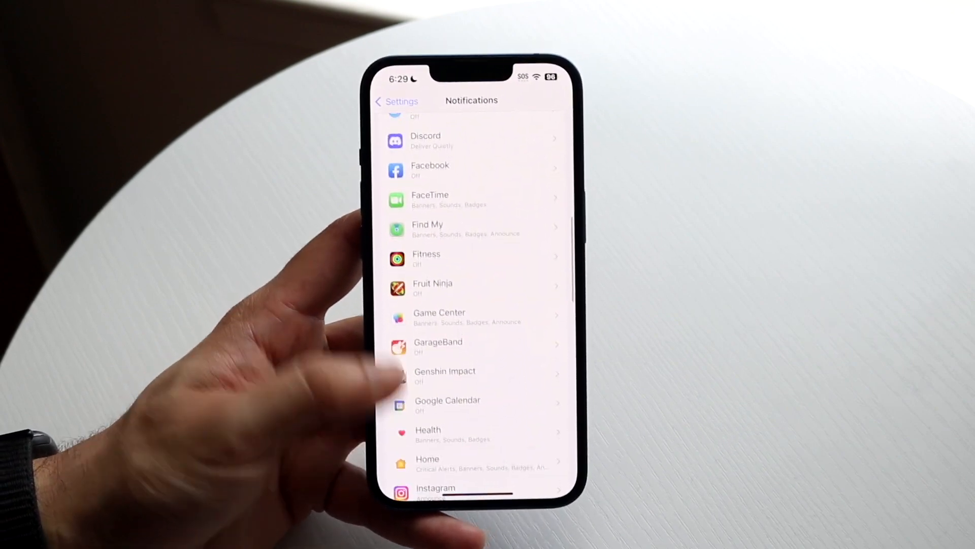
scroll("up", 3)
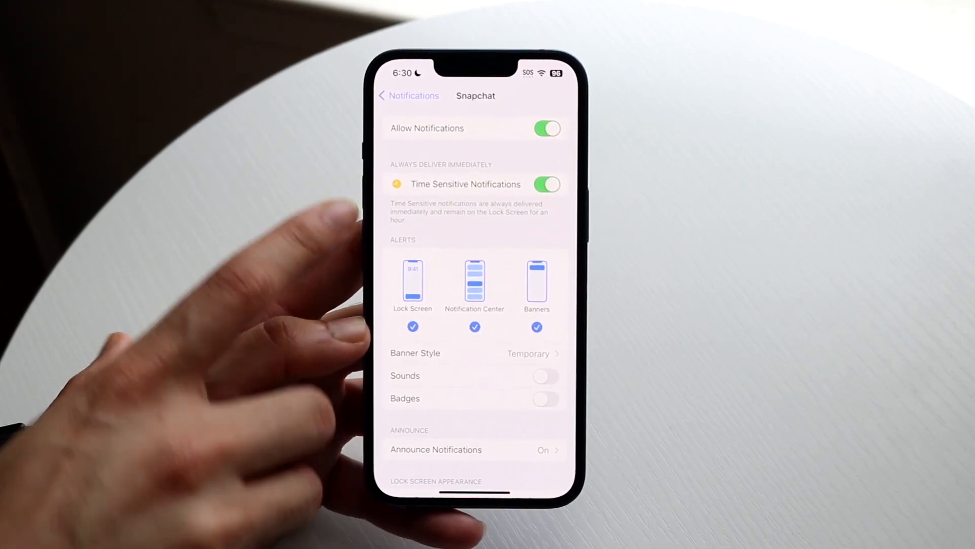
Turn off Time Sensitive Notifications for Snapchat, leaving notifications allowed
left_click(546, 184)
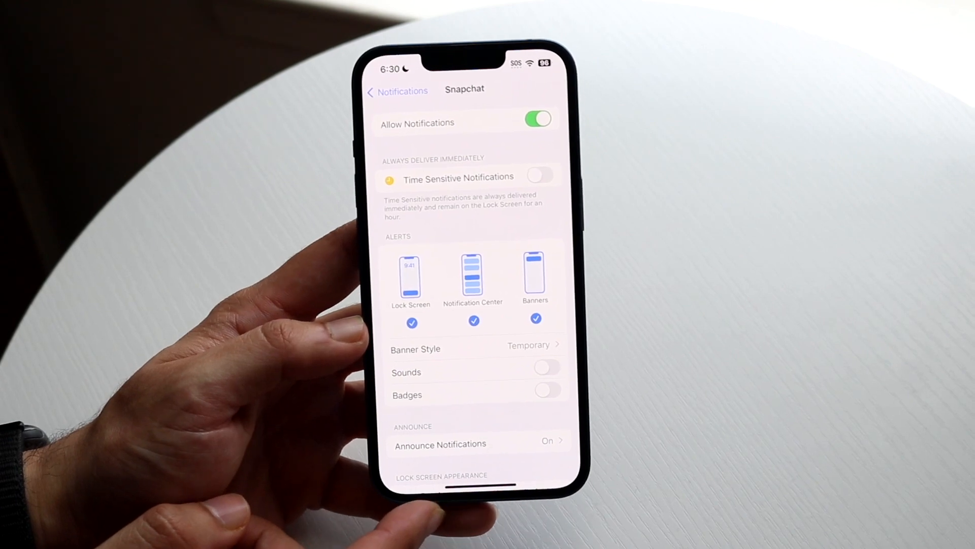